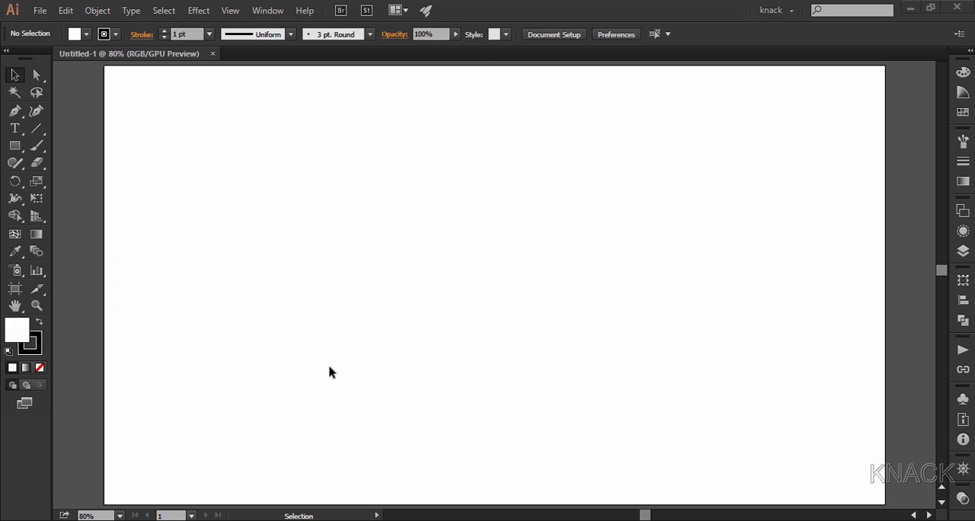
{"action": "mouse_move", "coordinate": [290, 226]}
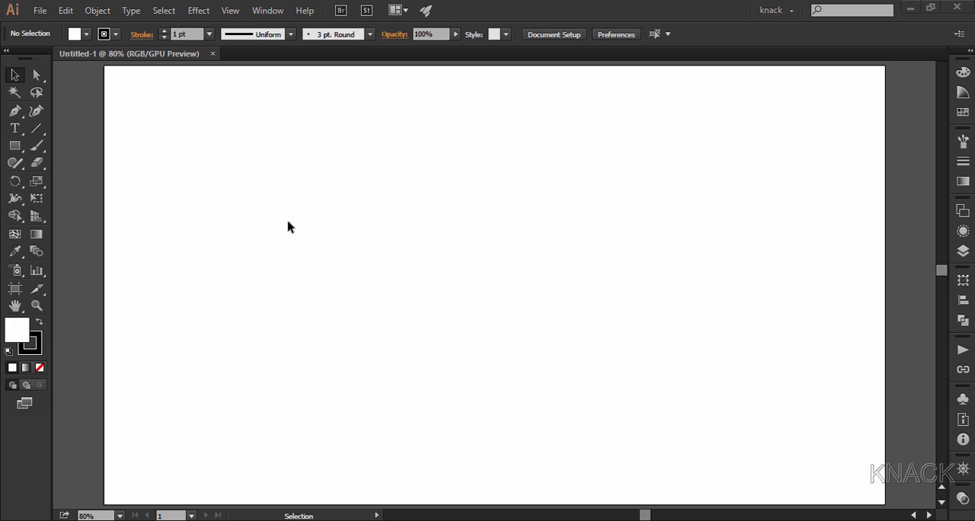
Step: Uncheck Smart Guides in the View menu, leaving the blank artboard unchanged
{"action": "left_click", "coordinate": [237, 10]}
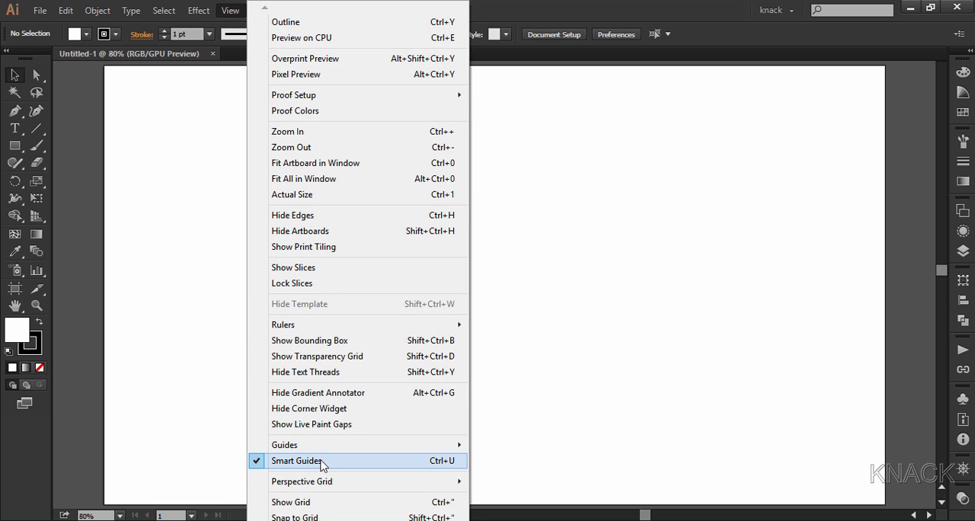
{"action": "mouse_move", "coordinate": [297, 445]}
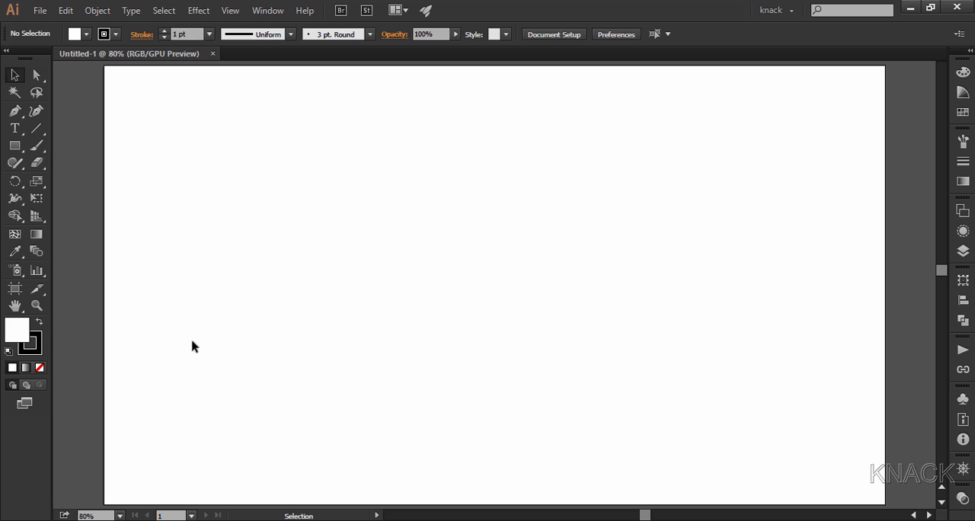
Step: Fill the artboard with a dark blue rectangle and add a light blue mesh point
{"action": "left_click", "coordinate": [12, 146]}
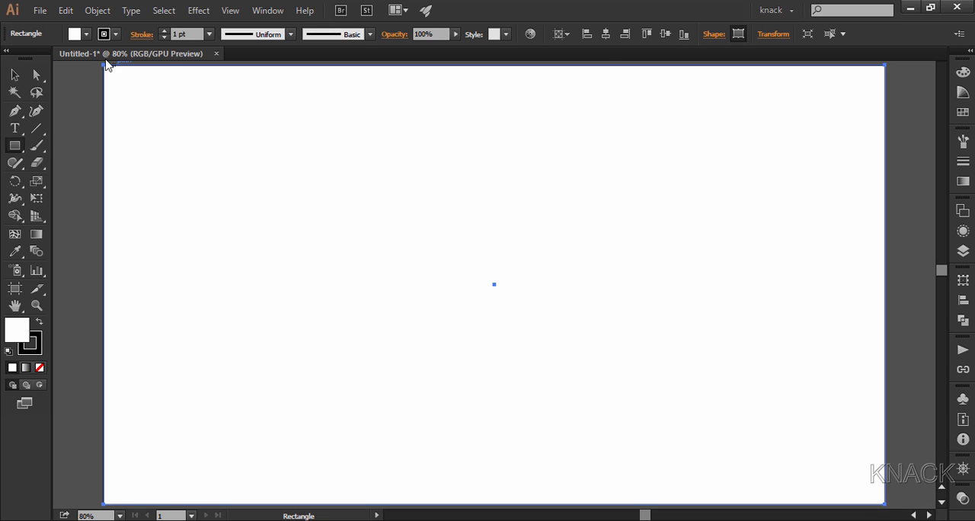
{"action": "left_click", "coordinate": [89, 34]}
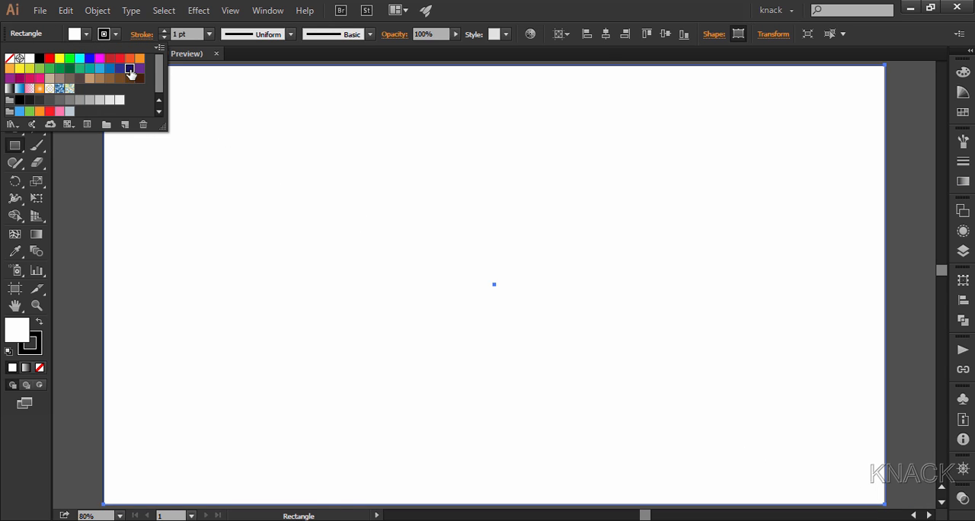
{"action": "left_click", "coordinate": [133, 69]}
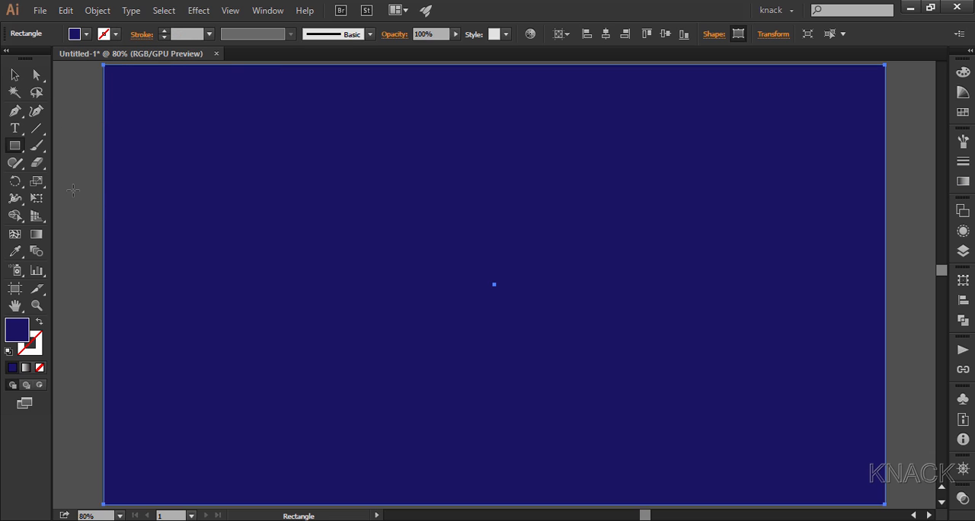
{"action": "left_click", "coordinate": [91, 34]}
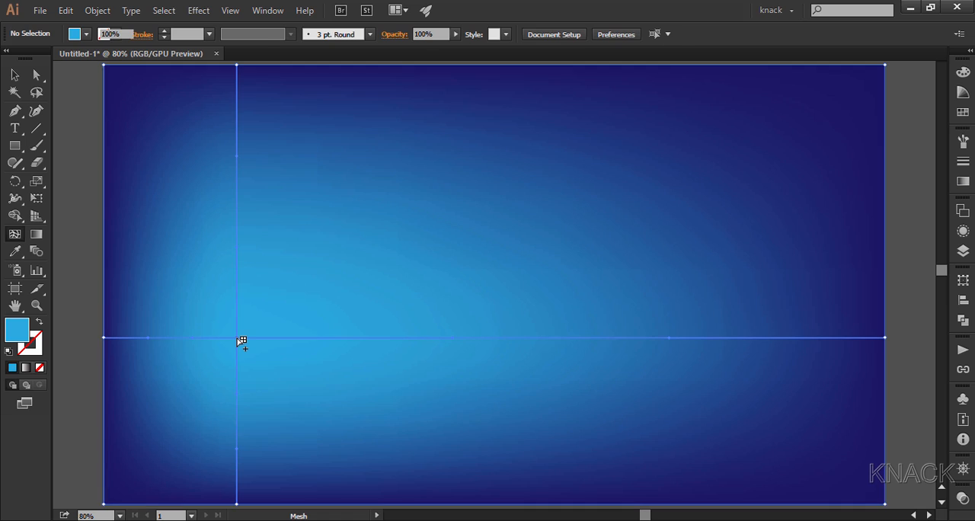
{"action": "left_click", "coordinate": [240, 338]}
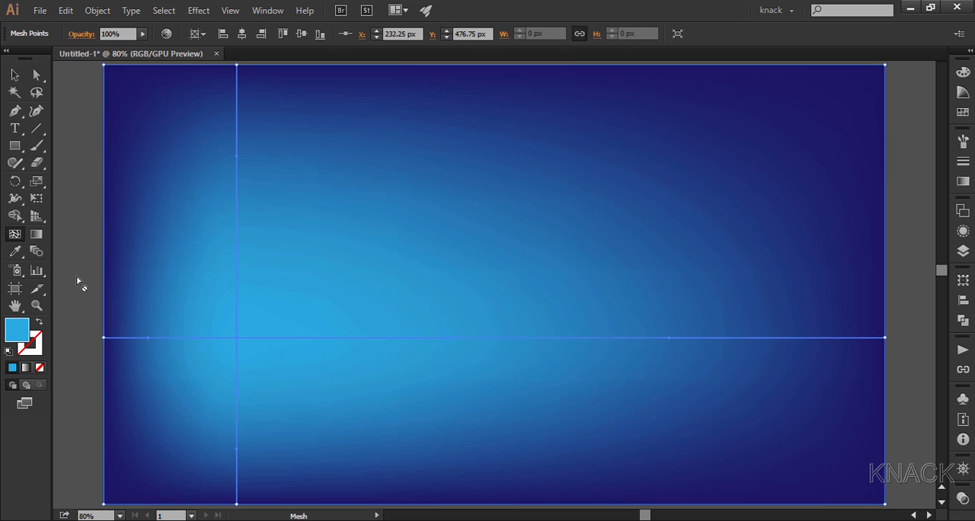
Step: Set Paintbrush fidelity to Smooth and paint two wavy strokes across the artboard
{"action": "left_click", "coordinate": [37, 147]}
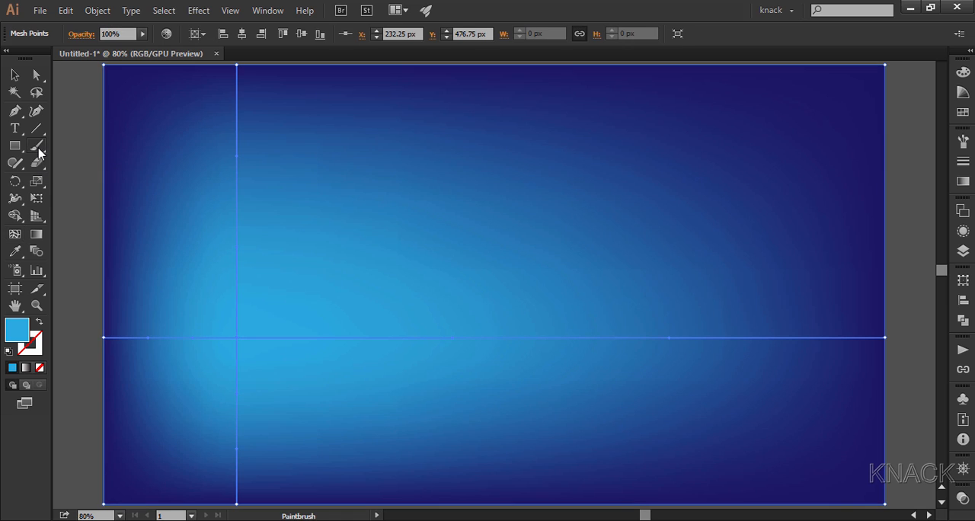
{"action": "double_click", "coordinate": [37, 149]}
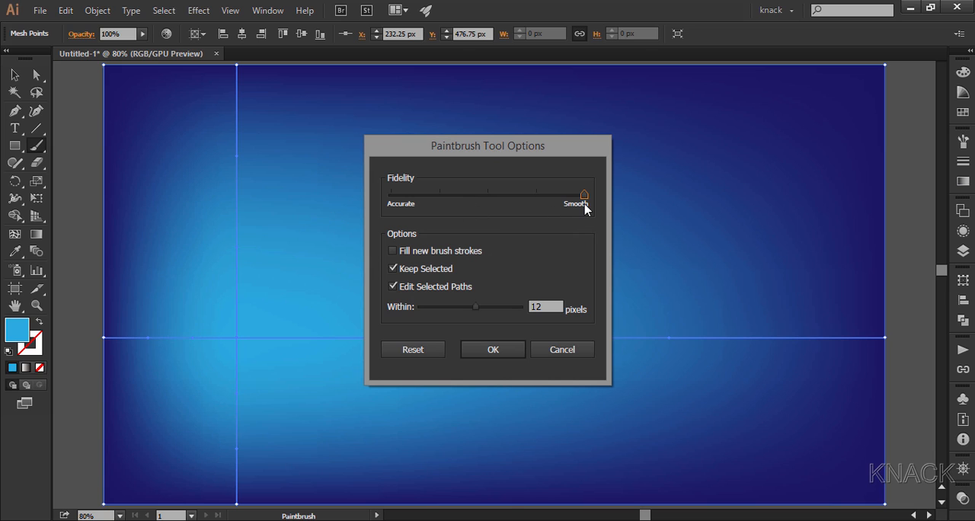
{"action": "left_click", "coordinate": [493, 349]}
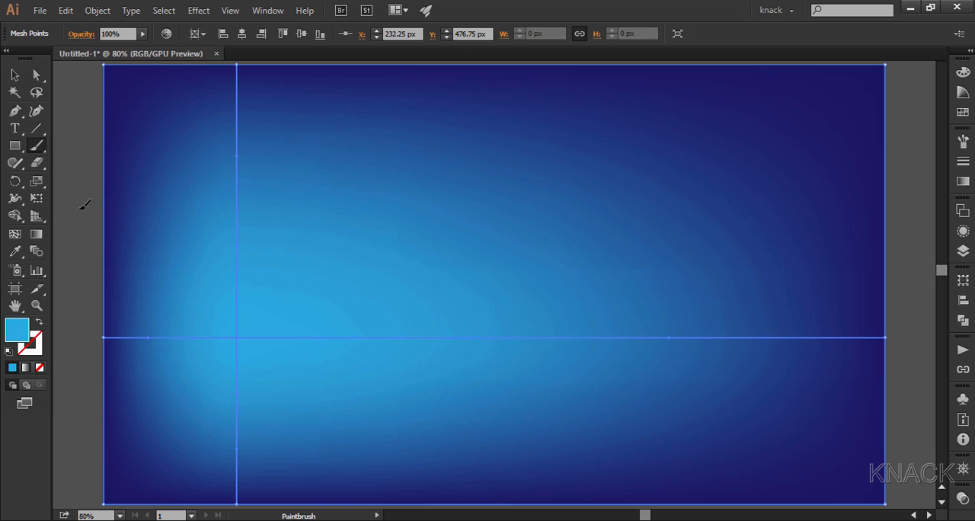
{"action": "left_click_drag", "start_coordinate": [76, 205], "coordinate": [655, 259]}
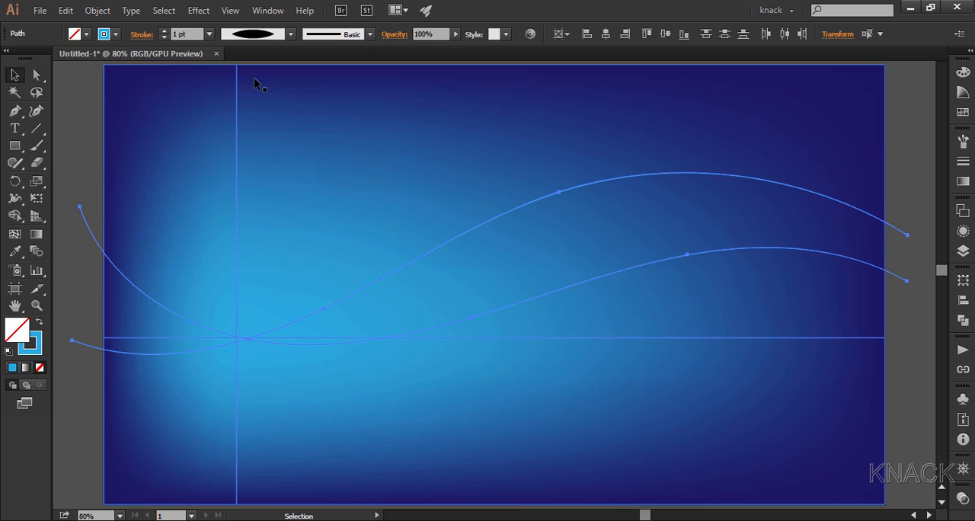
Step: Give both curves a 10 pt white stroke and apply Outline Stroke
{"action": "left_click", "coordinate": [206, 33]}
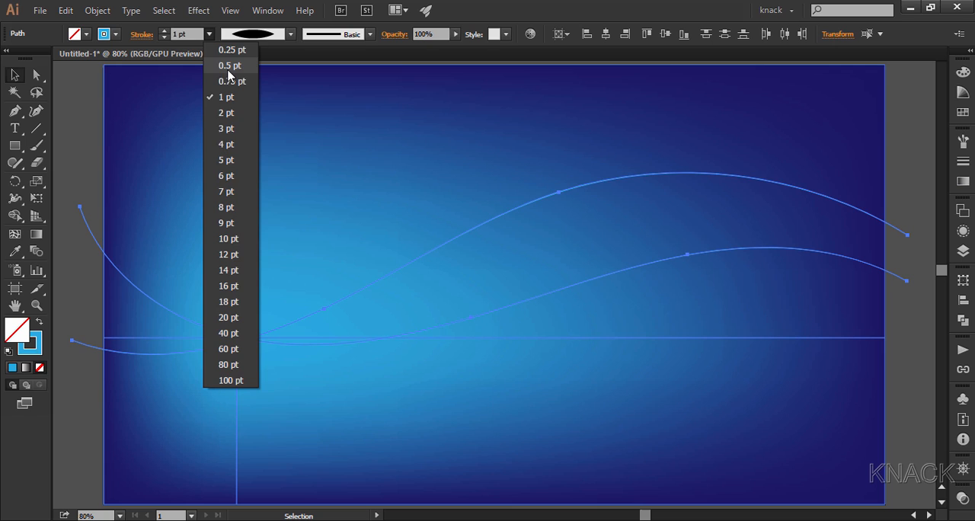
{"action": "left_click", "coordinate": [228, 238]}
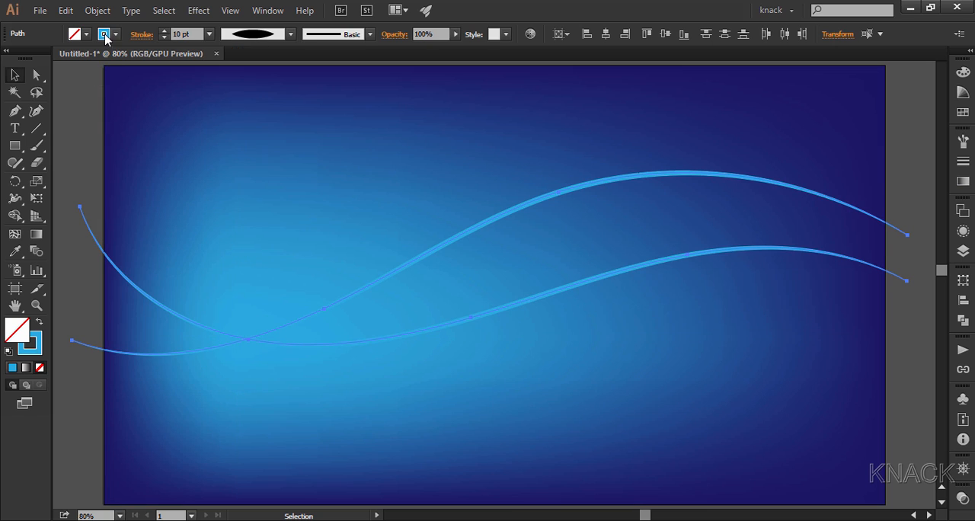
{"action": "left_click", "coordinate": [97, 36]}
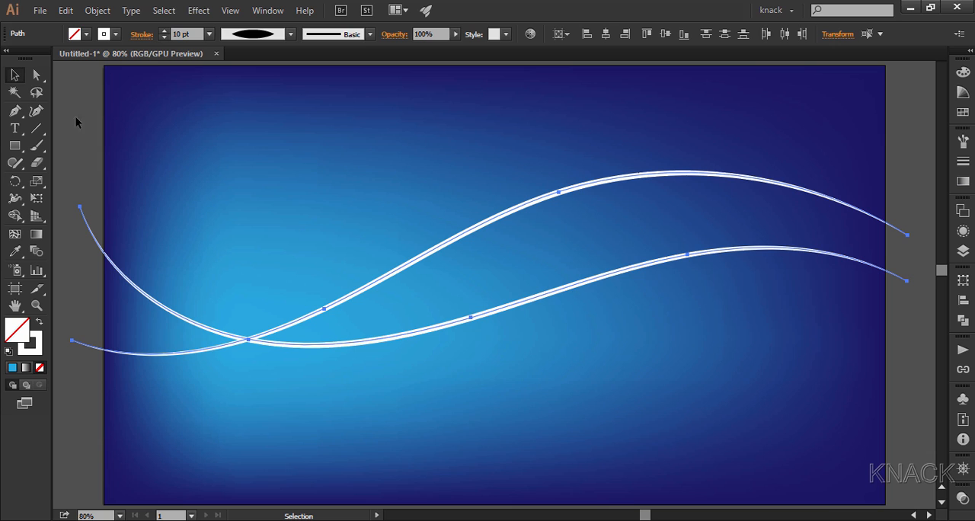
{"action": "left_click", "coordinate": [97, 10]}
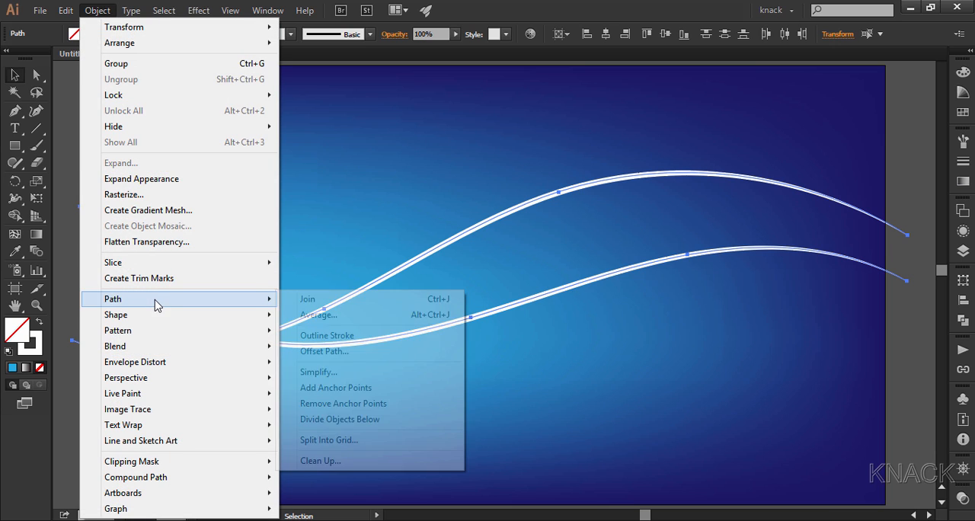
{"action": "mouse_move", "coordinate": [323, 340]}
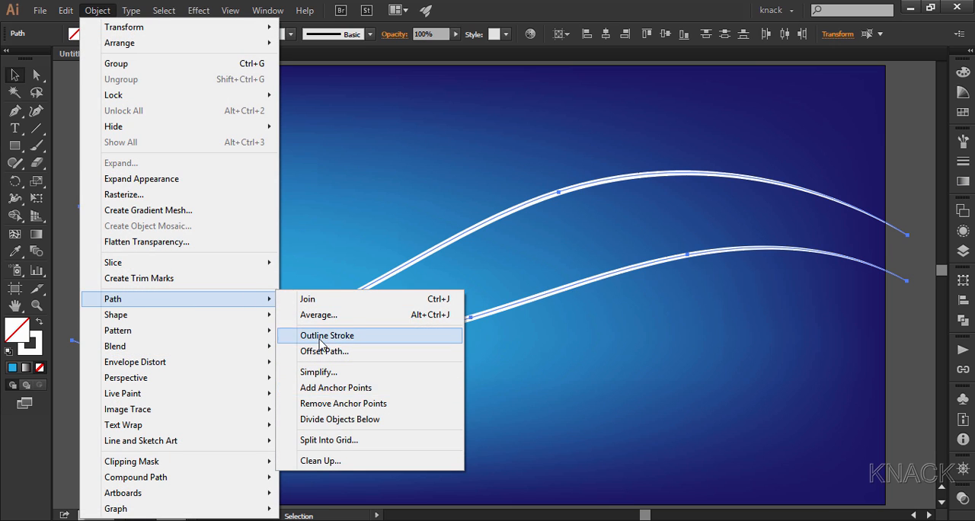
{"action": "left_click", "coordinate": [327, 335]}
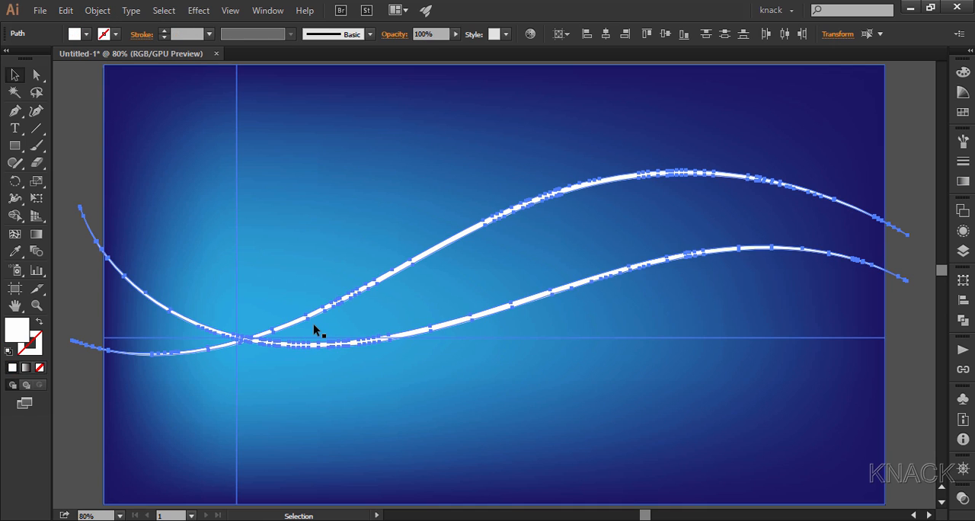
{"action": "mouse_move", "coordinate": [203, 18]}
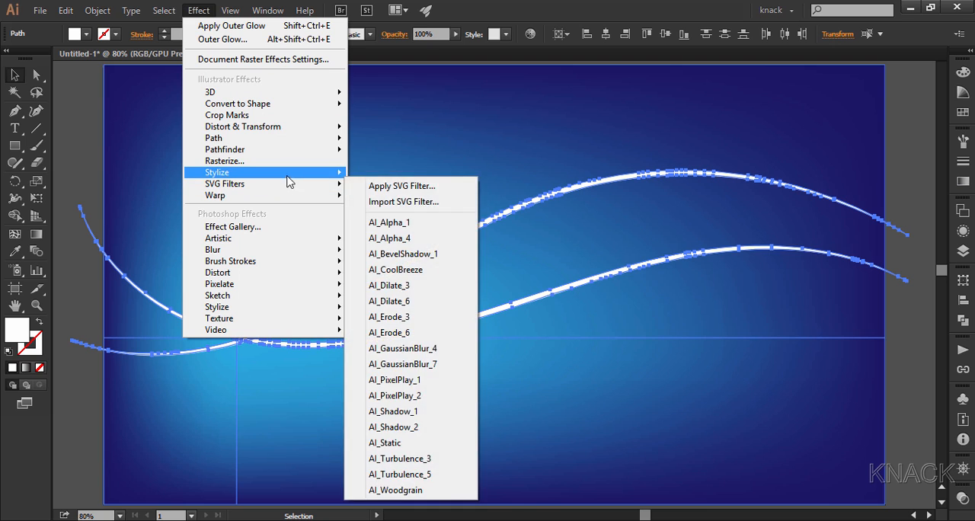
Step: Apply an Outer Glow: Normal mode, white, 100% opacity, 12 px blur
{"action": "left_click", "coordinate": [222, 39]}
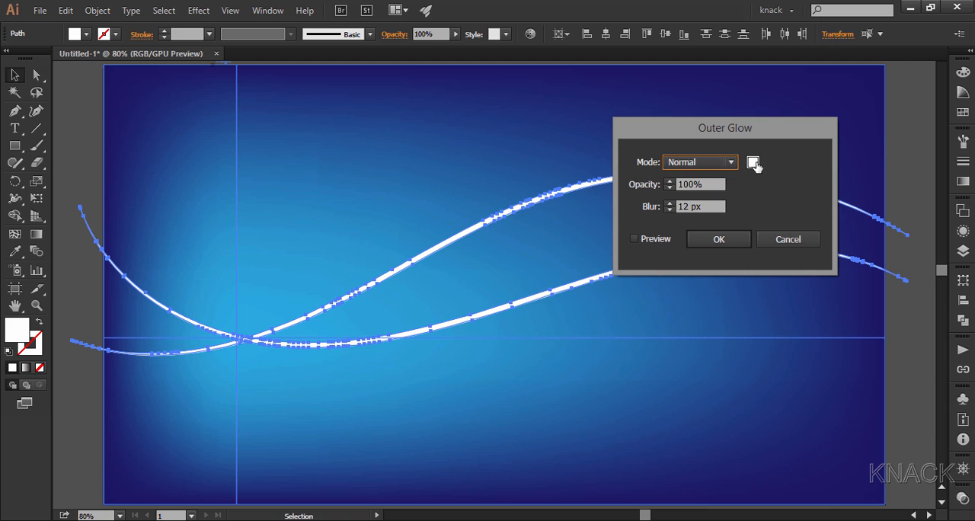
{"action": "mouse_move", "coordinate": [718, 184]}
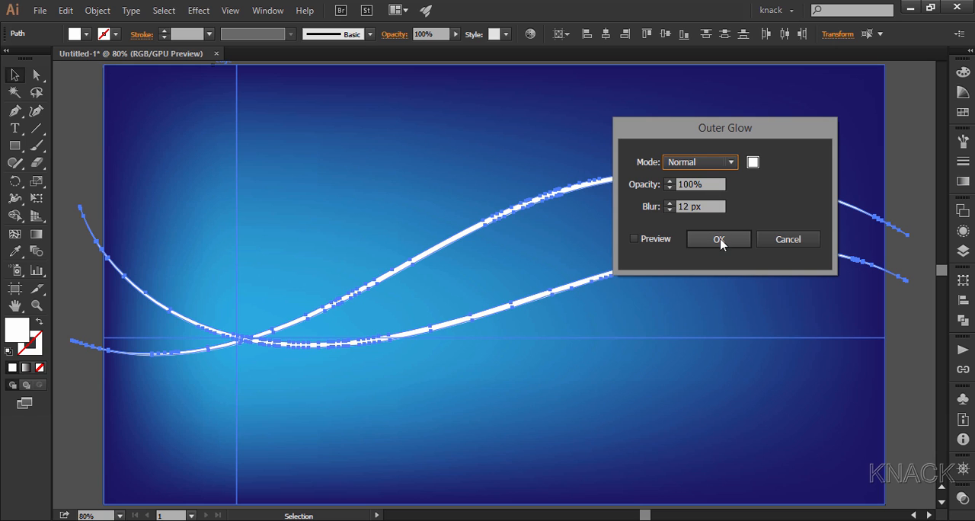
{"action": "left_click", "coordinate": [719, 239]}
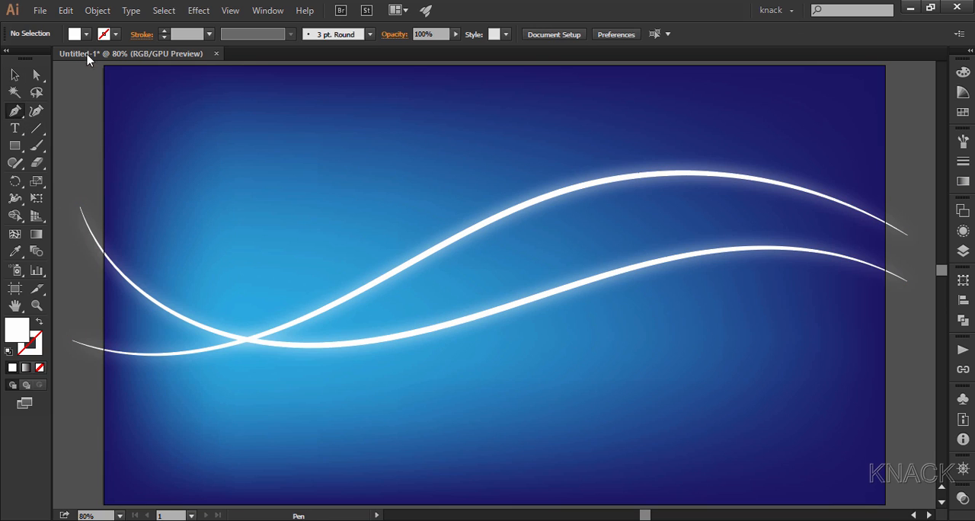
Step: With no fill and a 0.5 pt white stroke, pen-draw two curves along the bottom
{"action": "left_click", "coordinate": [81, 33]}
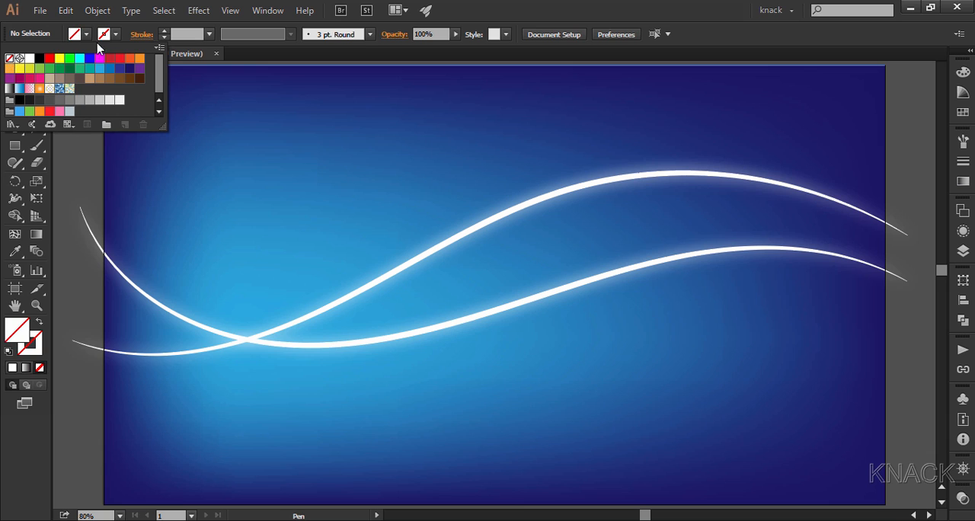
{"action": "mouse_move", "coordinate": [40, 56]}
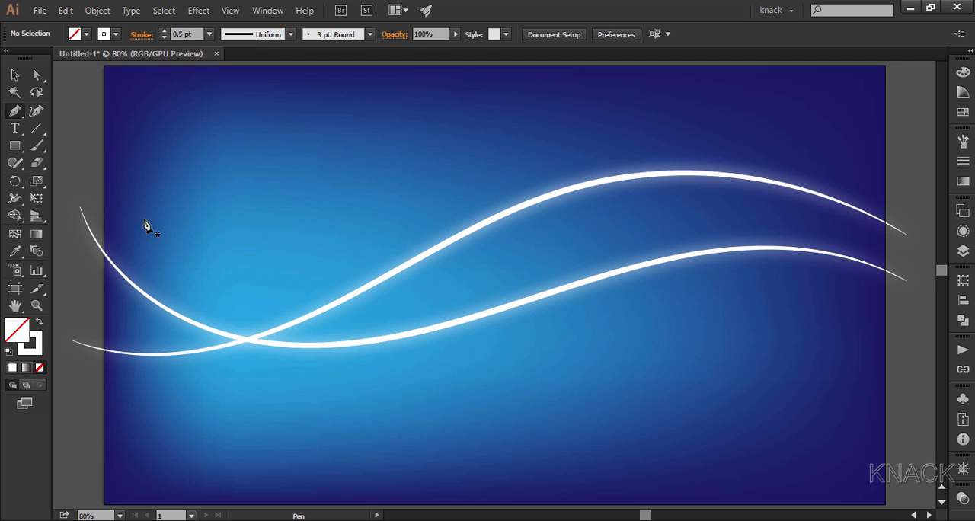
{"action": "mouse_move", "coordinate": [63, 445]}
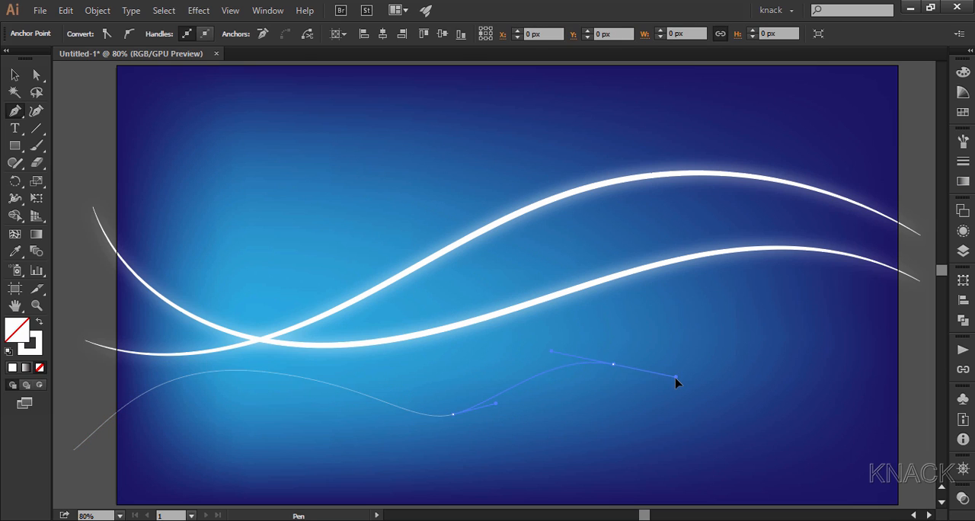
{"action": "left_click_drag", "start_coordinate": [677, 384], "coordinate": [765, 430]}
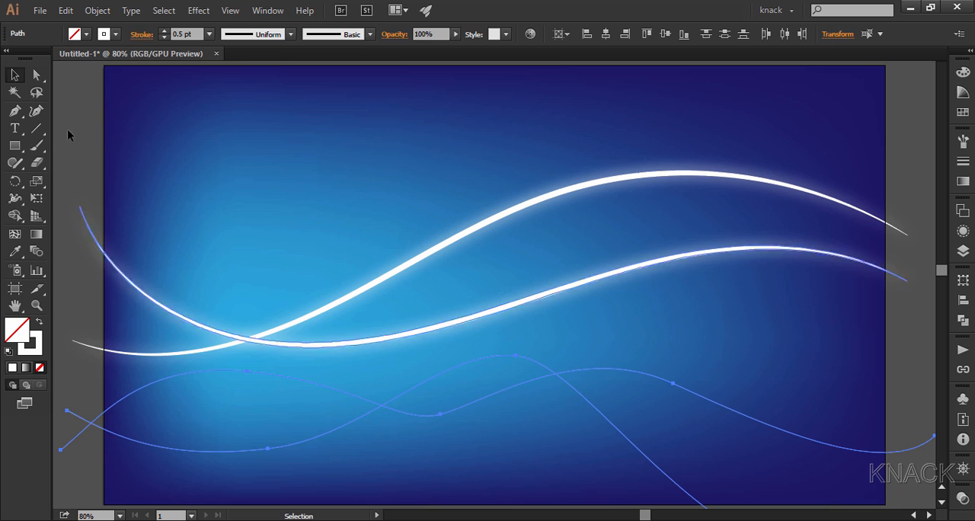
Step: Blend the two thin lines and set Blend Options to 20 specified steps
{"action": "left_click", "coordinate": [94, 10]}
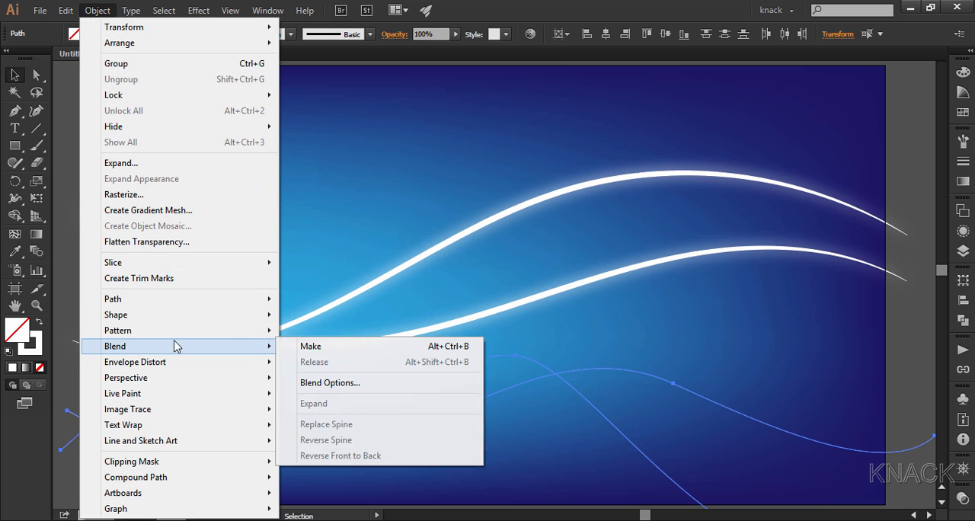
{"action": "left_click", "coordinate": [310, 346]}
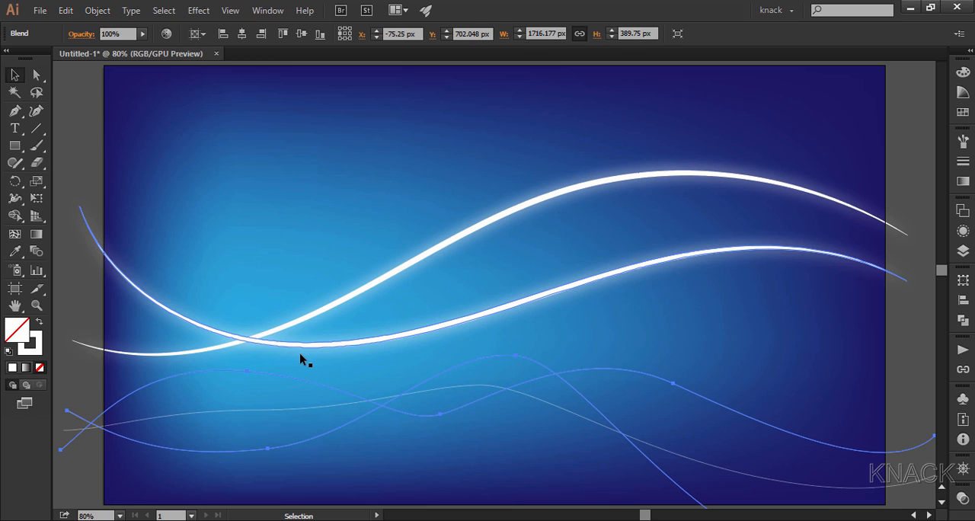
{"action": "mouse_move", "coordinate": [125, 294]}
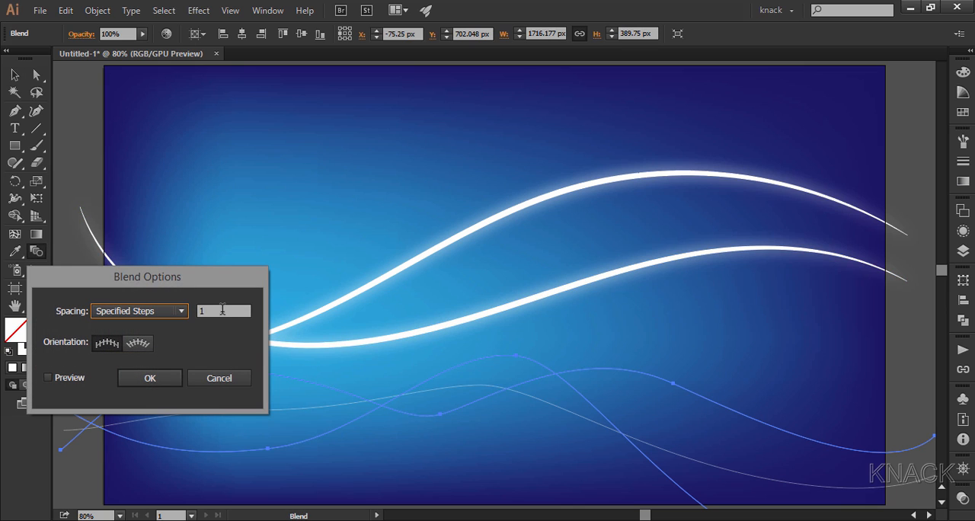
{"action": "left_click", "coordinate": [223, 311]}
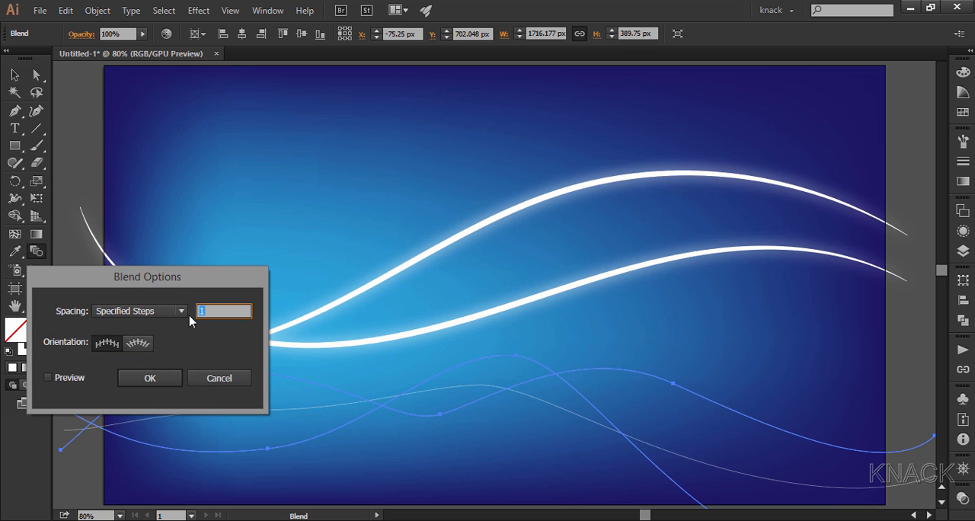
{"action": "type", "text": "20"}
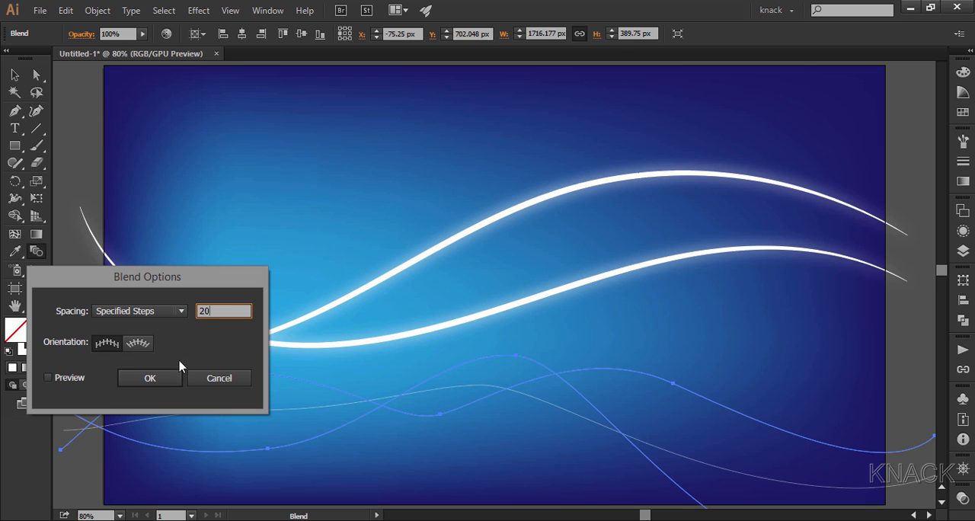
{"action": "left_click", "coordinate": [149, 378]}
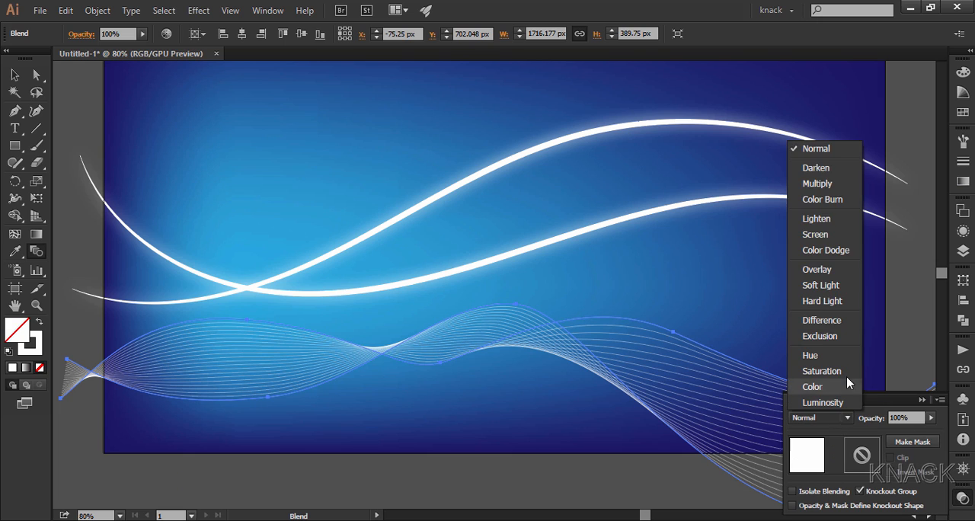
Step: Set the lower blend to Overlay, then blend two new upper curves with Ctrl+Alt+B
{"action": "left_click", "coordinate": [817, 269]}
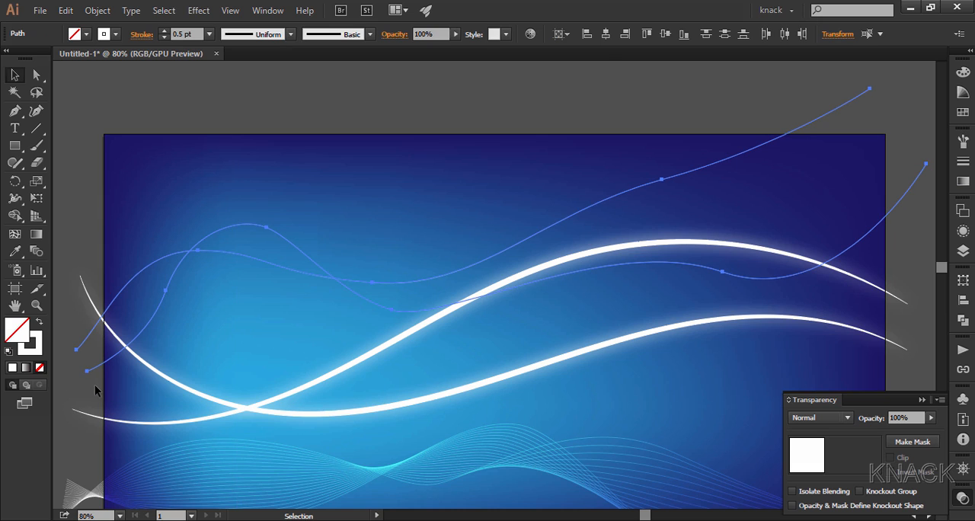
{"action": "key", "text": "Ctrl+Alt+B"}
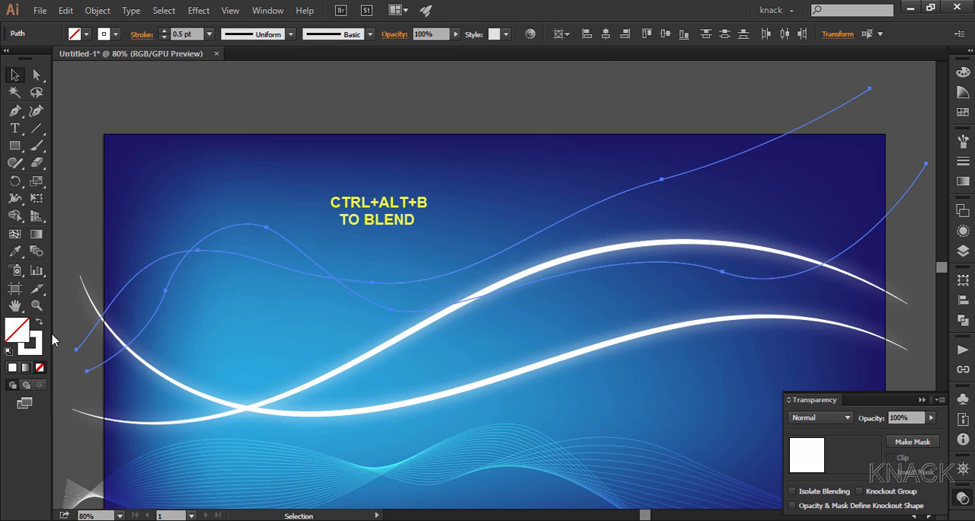
{"action": "key", "text": "ctrl+alt+b"}
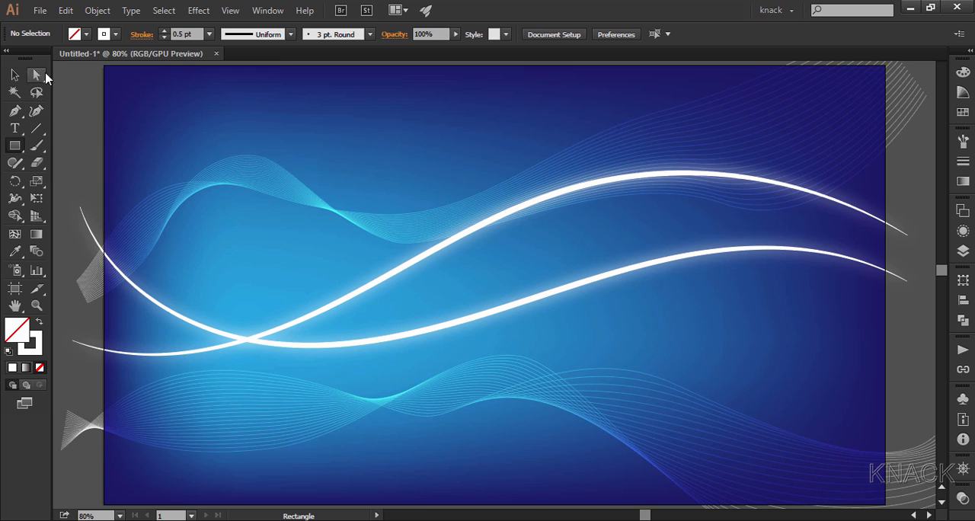
Step: Draw an artboard-sized rectangle, select all, and make a clipping mask
{"action": "left_click", "coordinate": [119, 34]}
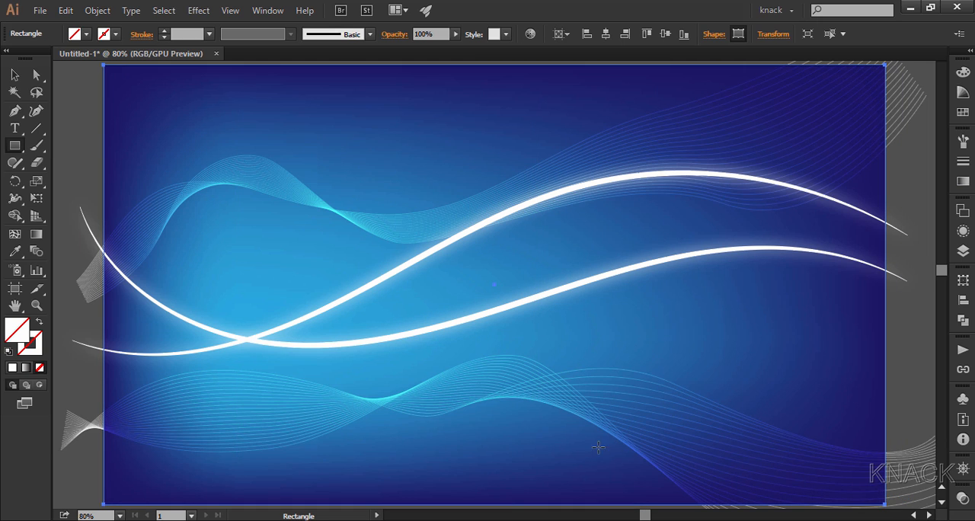
{"action": "key", "text": "ctrl+a"}
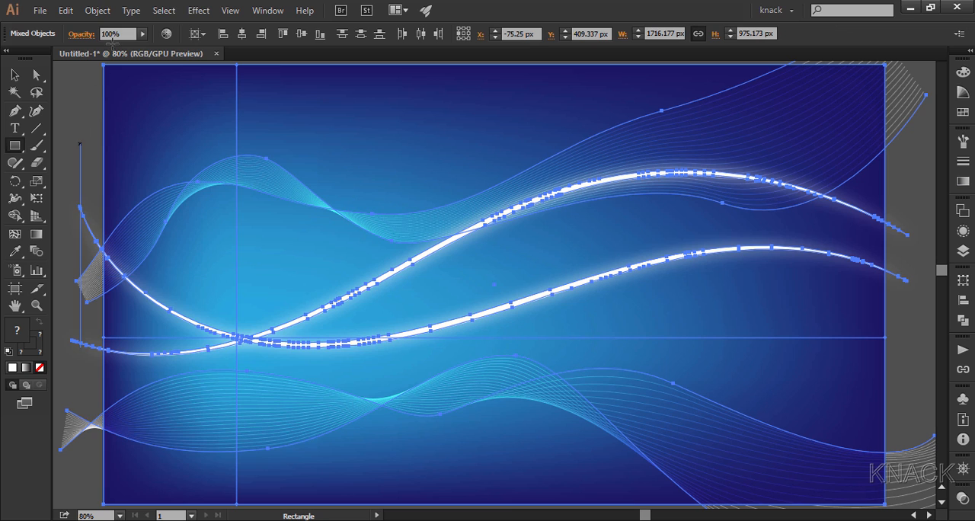
{"action": "left_click", "coordinate": [123, 11]}
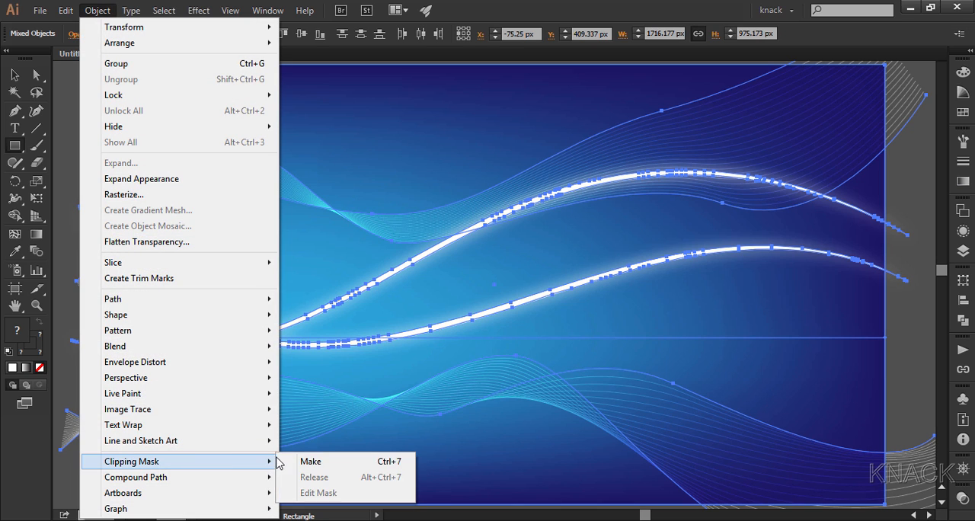